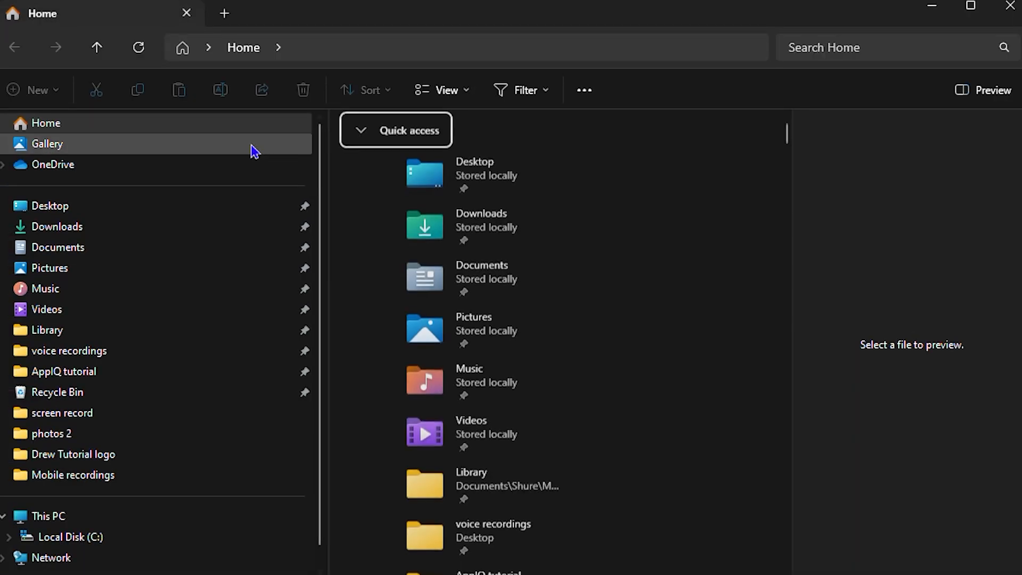
# Step: Open the Downloads folder containing lion.jpg from the navigation pane
pyautogui.click(59, 226)
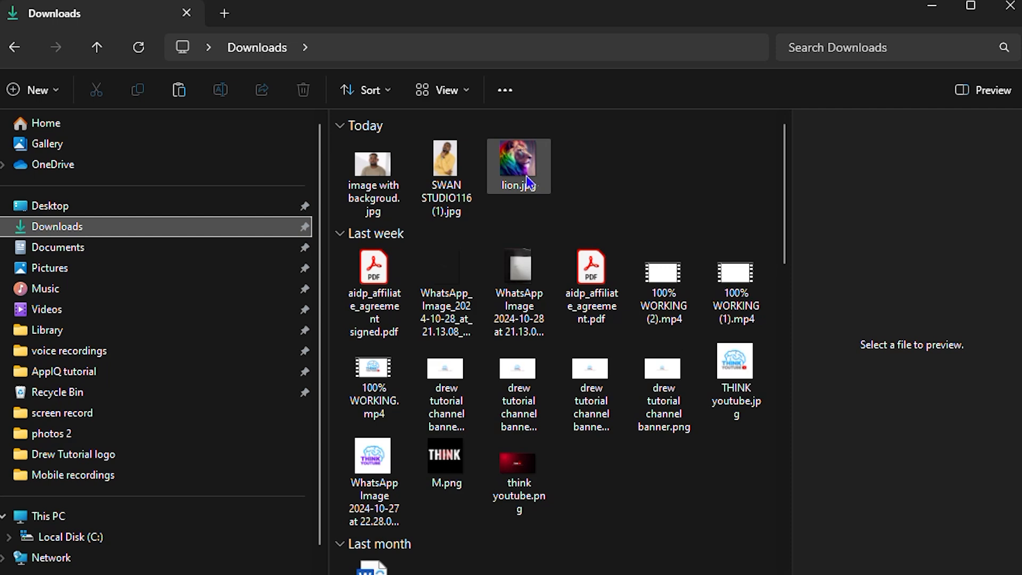
# Step: Open lion.jpg in Photos and reveal the '...' See more actions menu
pyautogui.doubleClick(519, 165)
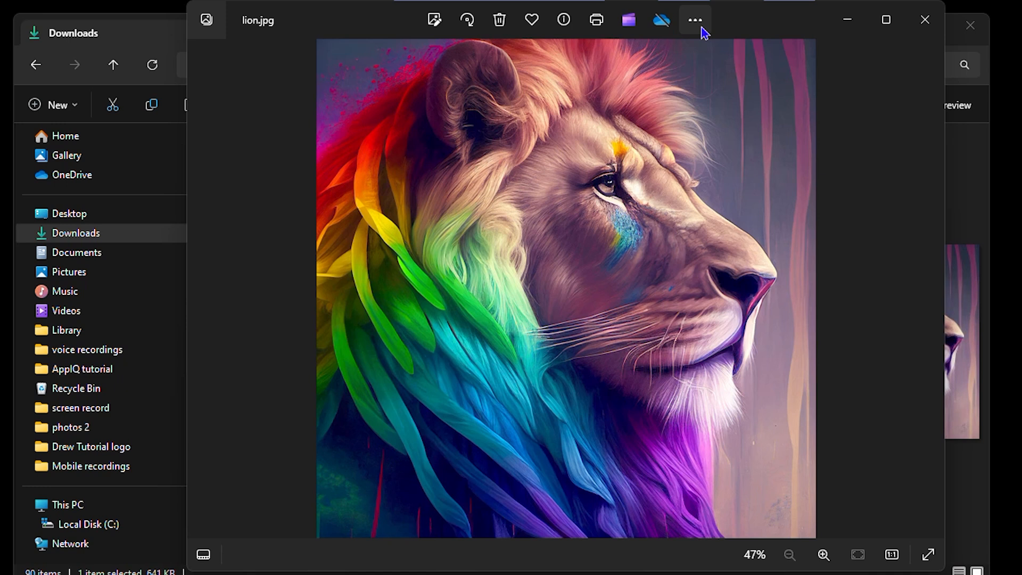
pyautogui.click(695, 19)
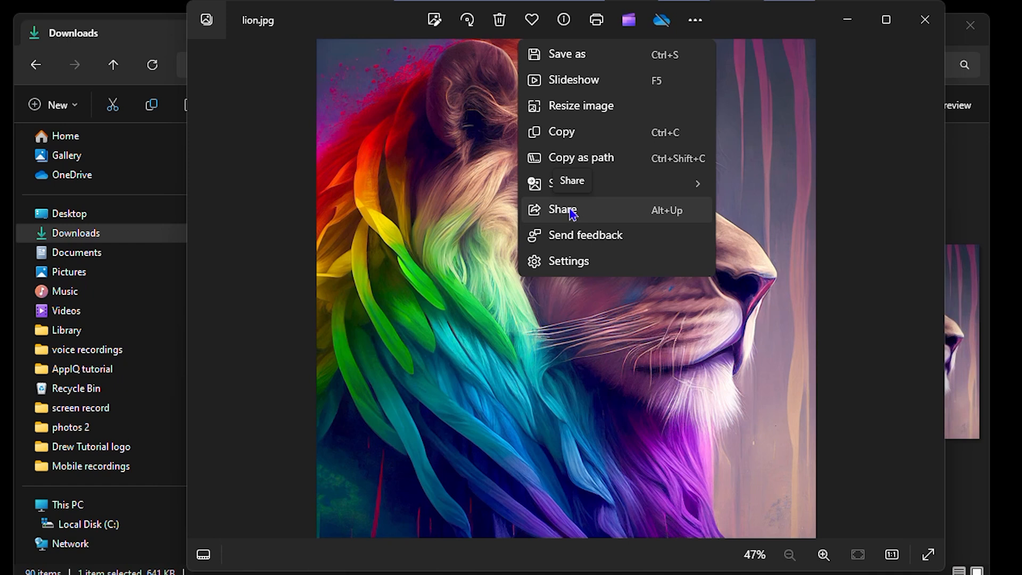
# Step: Choose Share to bring up the Windows share panel for lion.jpg (641.7 KB)
pyautogui.click(562, 209)
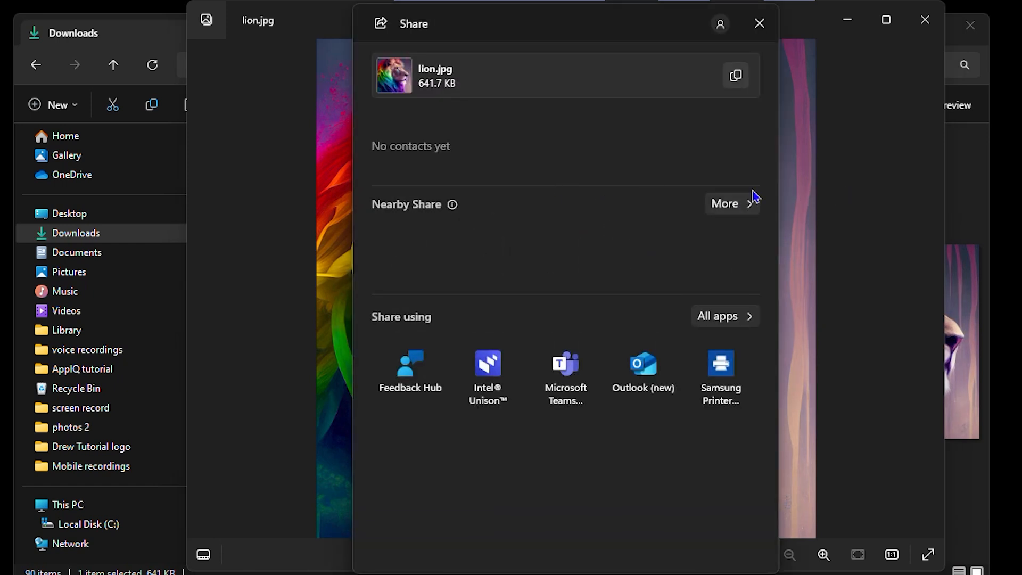
pyautogui.moveTo(438, 337)
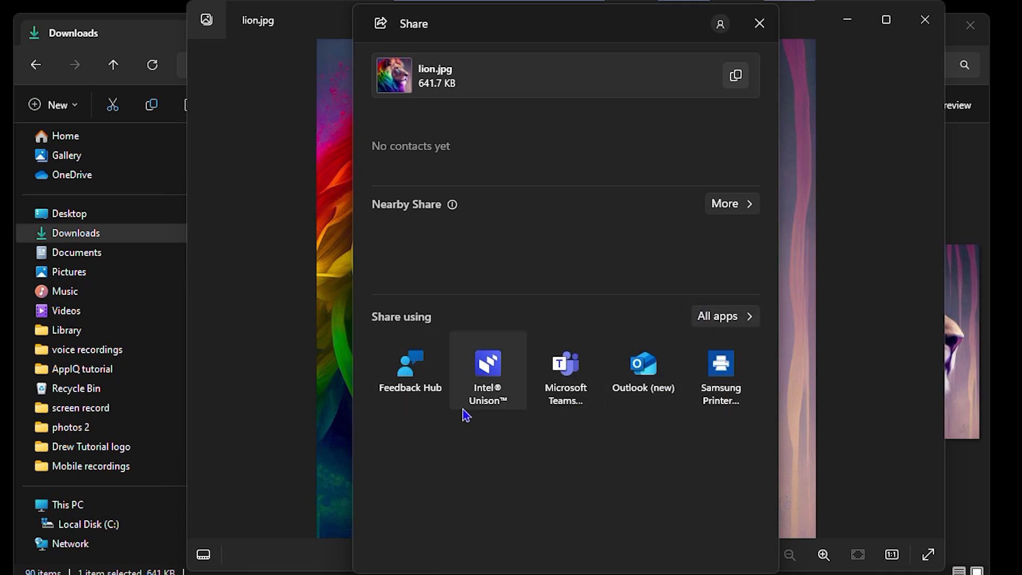
# Step: Expand 'All apps' to list every share target, adding Snipping Tool, WhatsApp and Mail
pyautogui.click(725, 316)
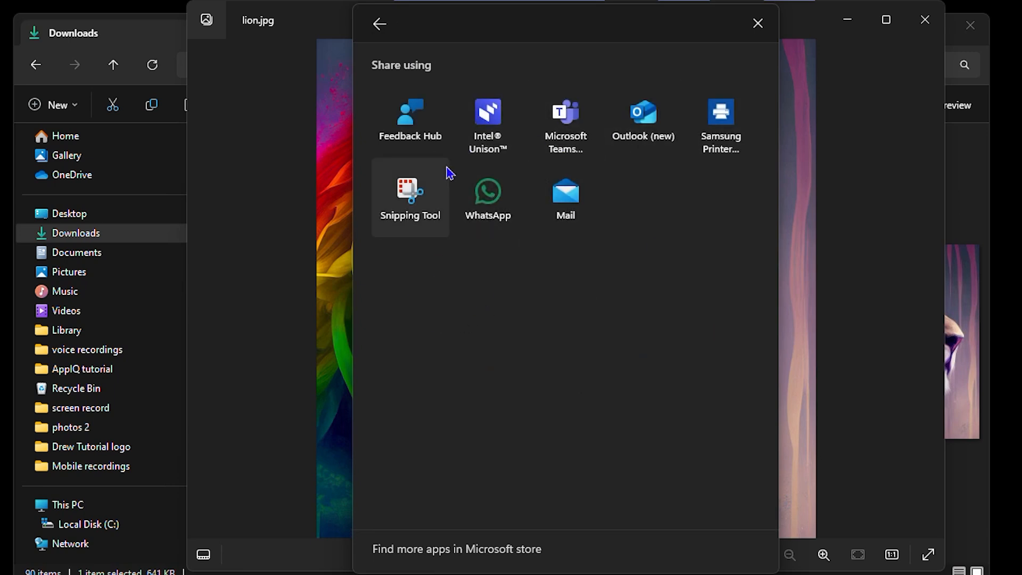
pyautogui.moveTo(487, 196)
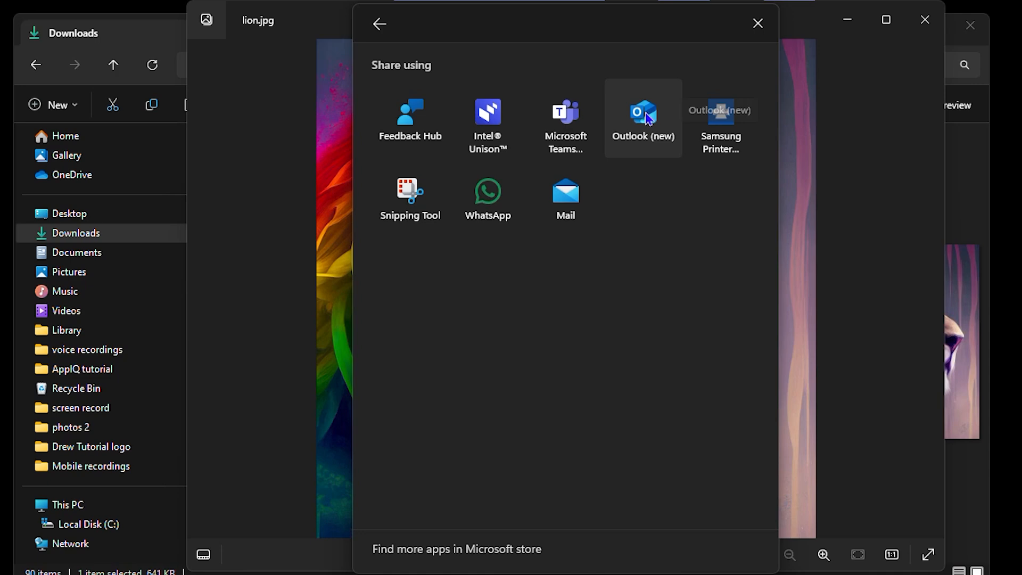
# Step: Pick Outlook (new) as the share target so it launches to email lion.jpg
pyautogui.click(758, 22)
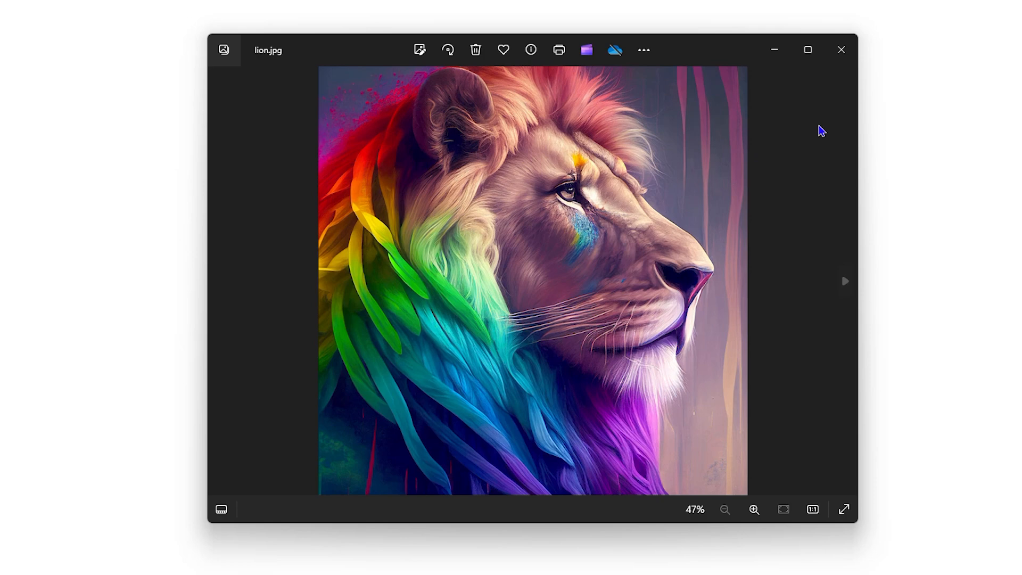
pyautogui.click(768, 562)
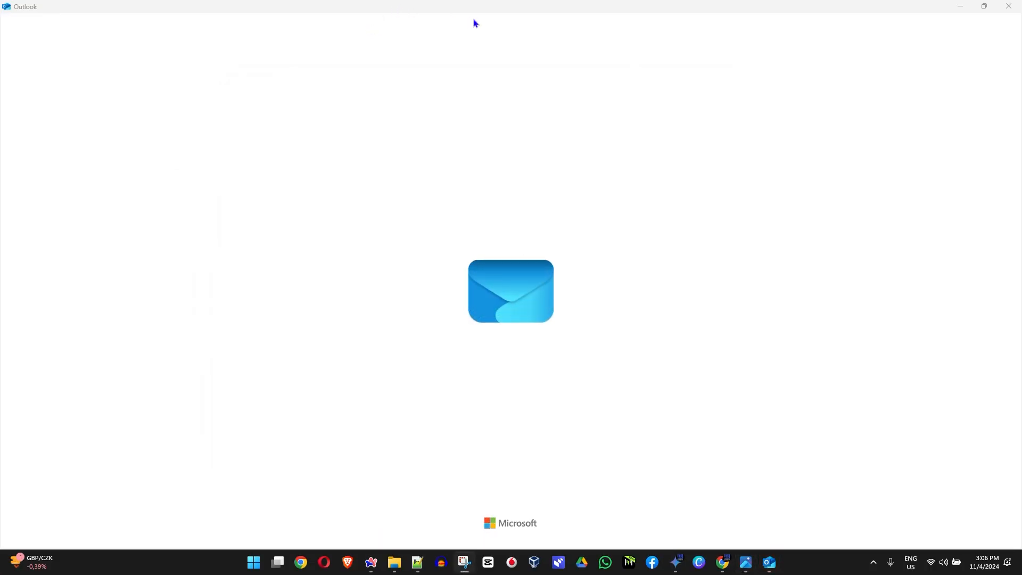